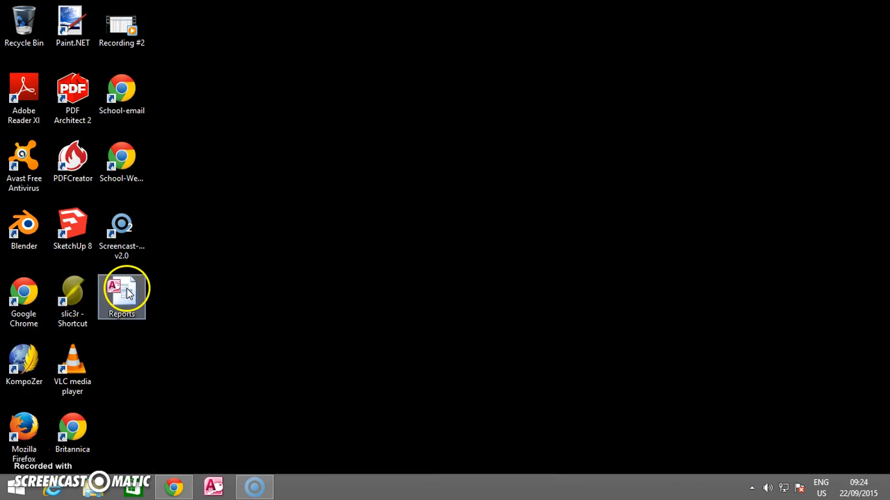
# - Open the Reports database from its desktop shortcut
pyautogui.doubleClick(121, 288)
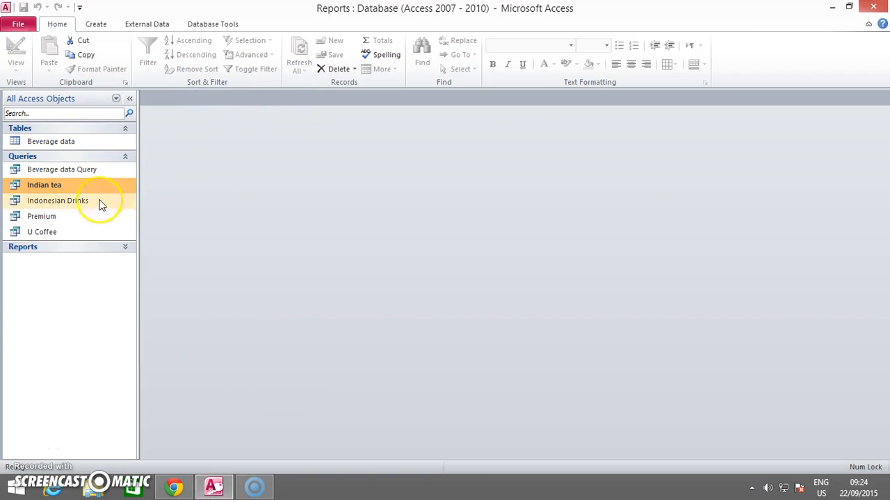
# - Use the Simple Query Wizard to build 'Cheap beverages' from all Beverage data fields, opening in design
pyautogui.click(96, 24)
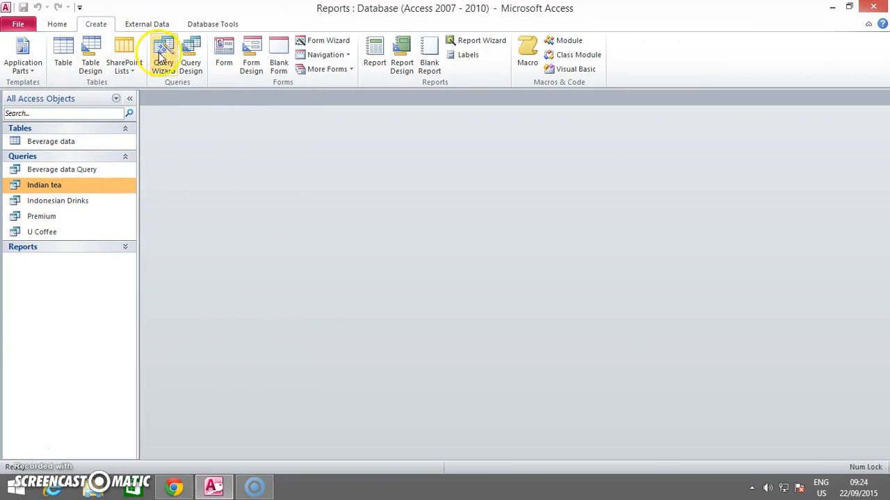
pyautogui.click(163, 52)
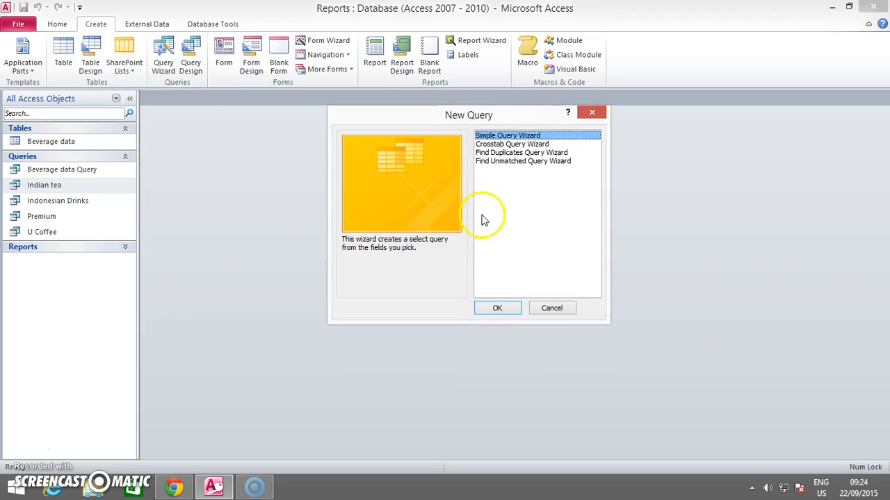
pyautogui.click(497, 308)
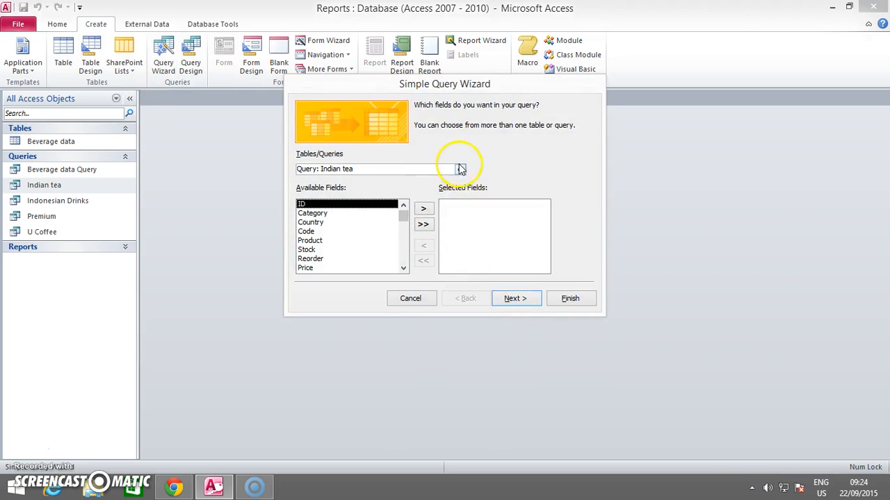
pyautogui.click(459, 169)
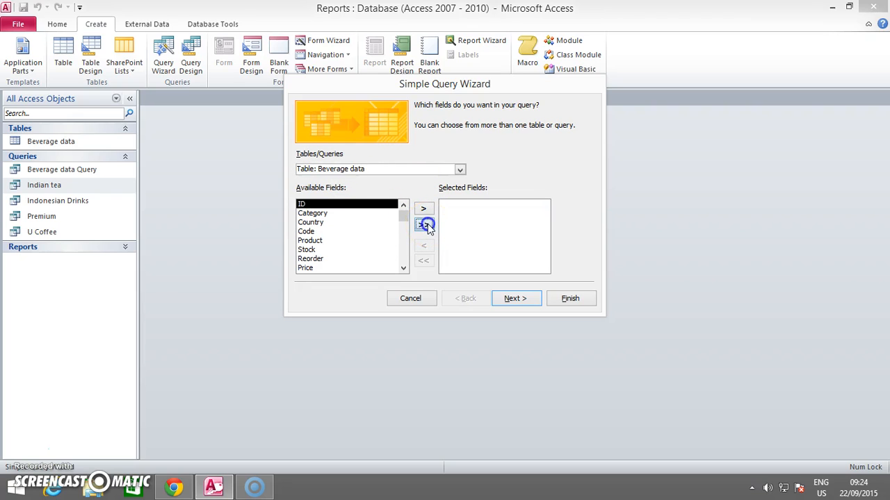
pyautogui.click(515, 298)
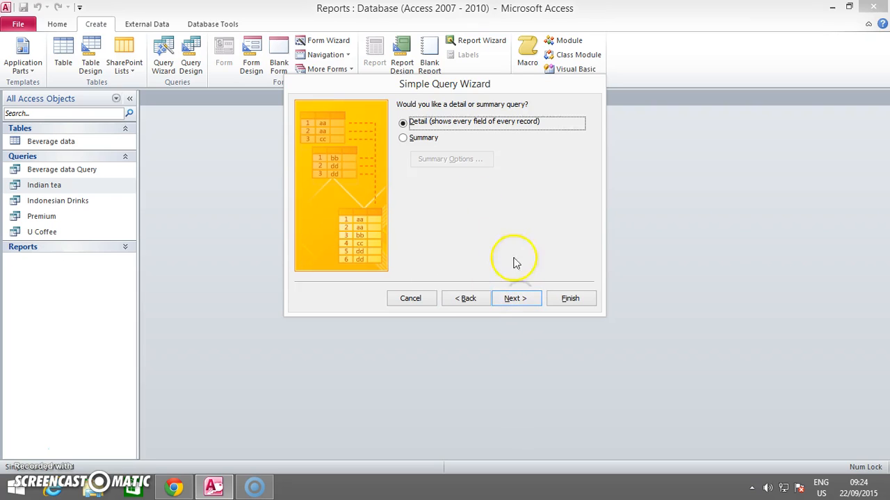
pyautogui.click(515, 298)
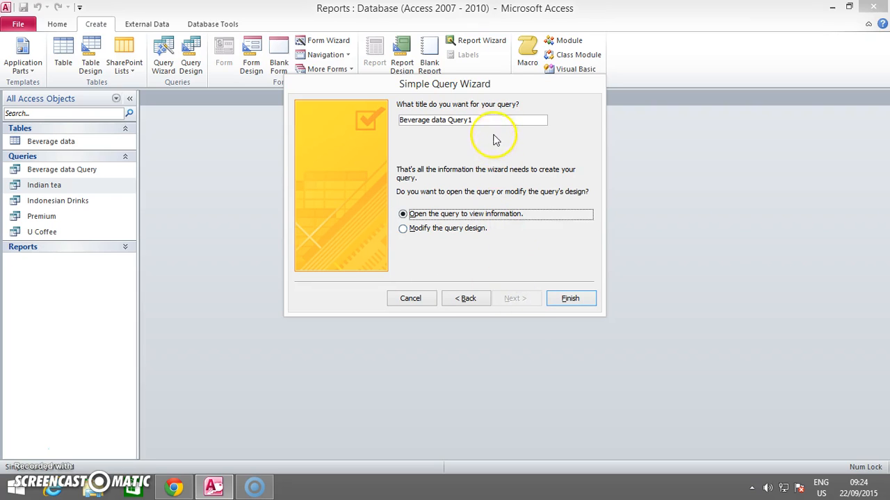
pyautogui.write('Cheap beverages')
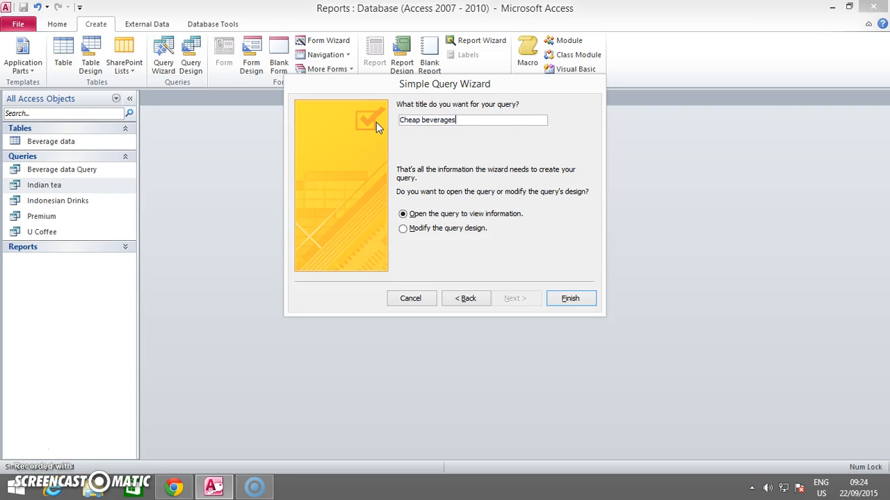
pyautogui.click(403, 228)
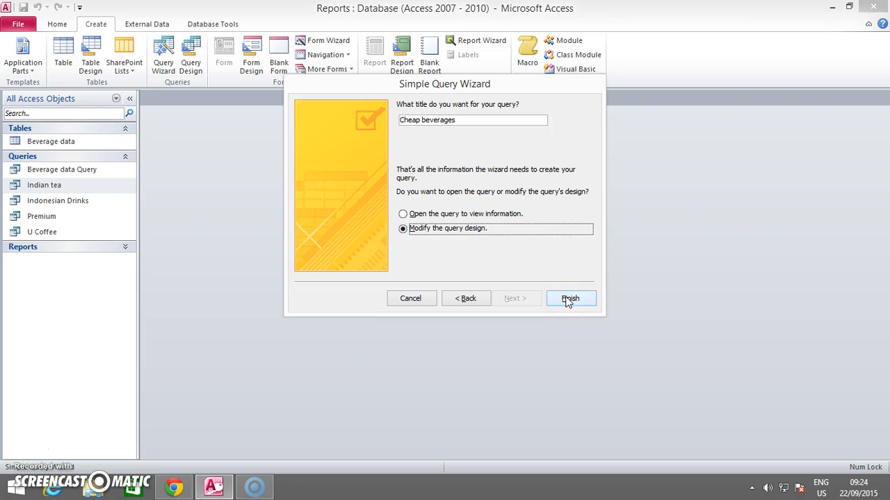
# - Give the Price field a <10 criterion and run the Cheap beverages query
pyautogui.click(570, 298)
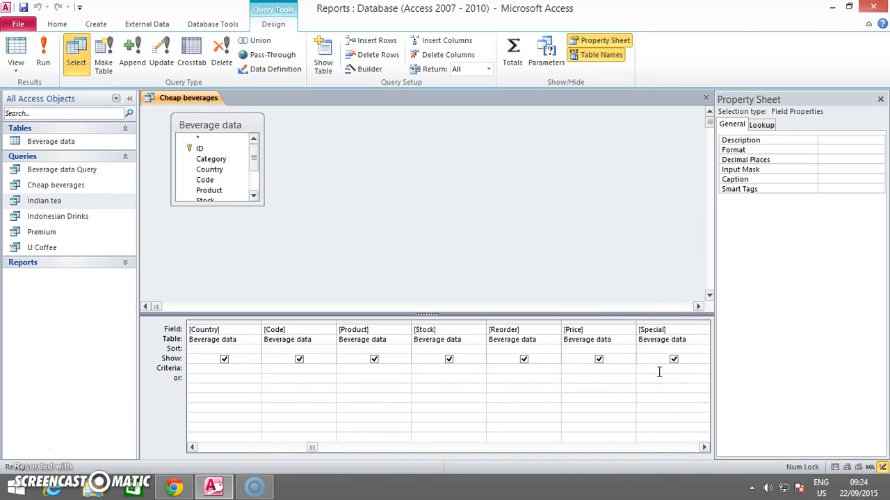
pyautogui.write('<10')
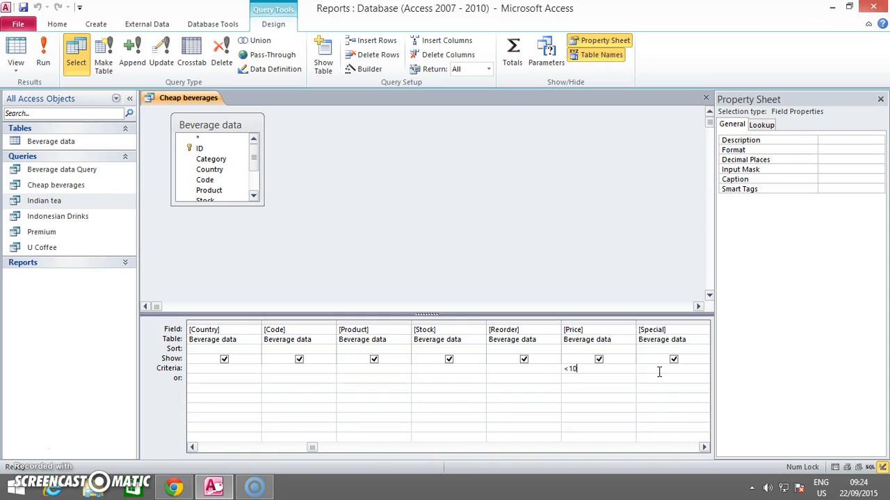
pyautogui.click(43, 48)
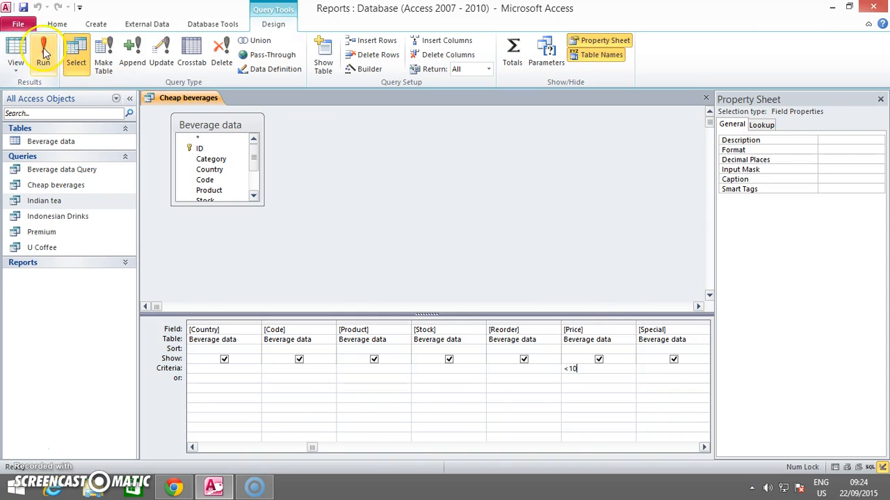
pyautogui.click(43, 52)
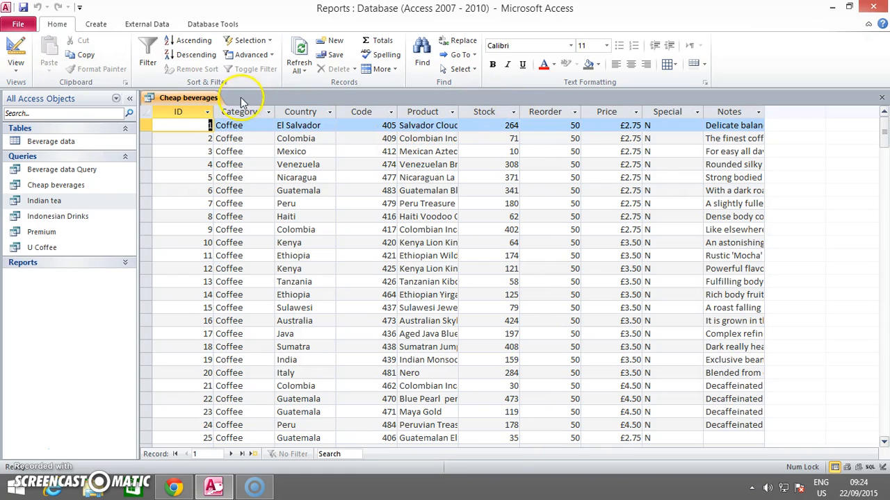
# - Save the query and start labels using the 72 mm two-across C2244 label size
pyautogui.click(96, 24)
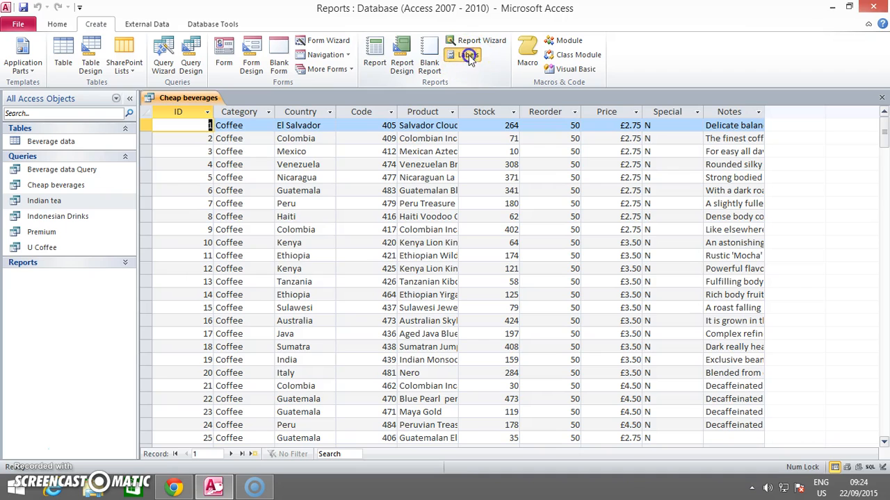
pyautogui.click(467, 55)
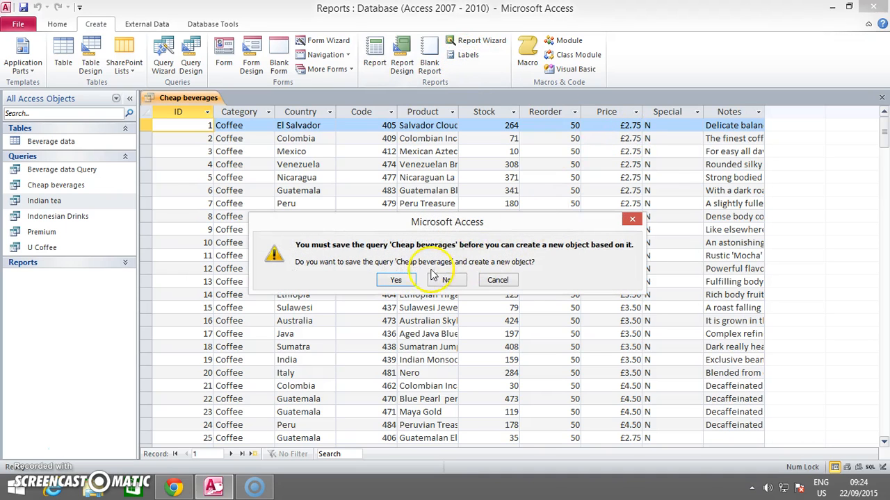
pyautogui.click(395, 280)
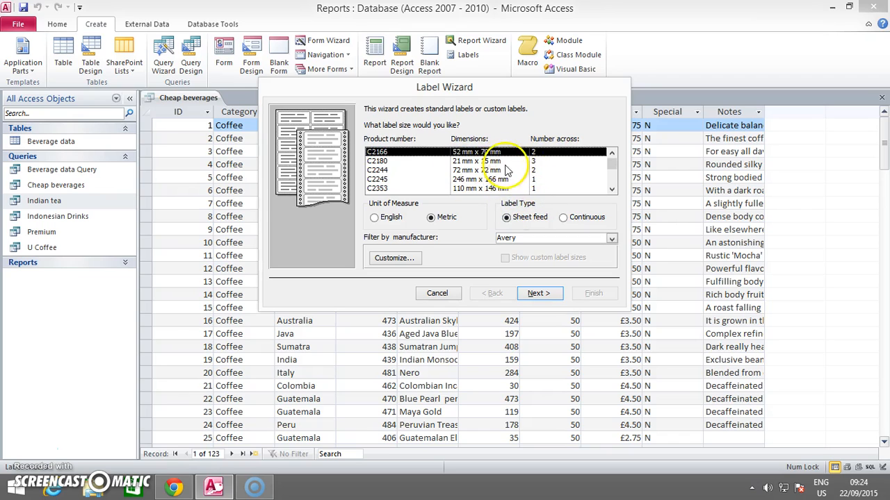
pyautogui.click(417, 170)
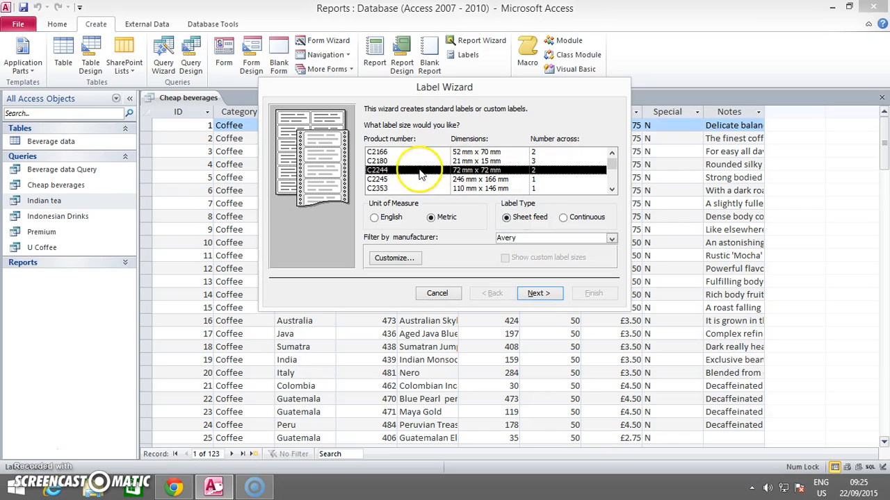
pyautogui.moveTo(560, 268)
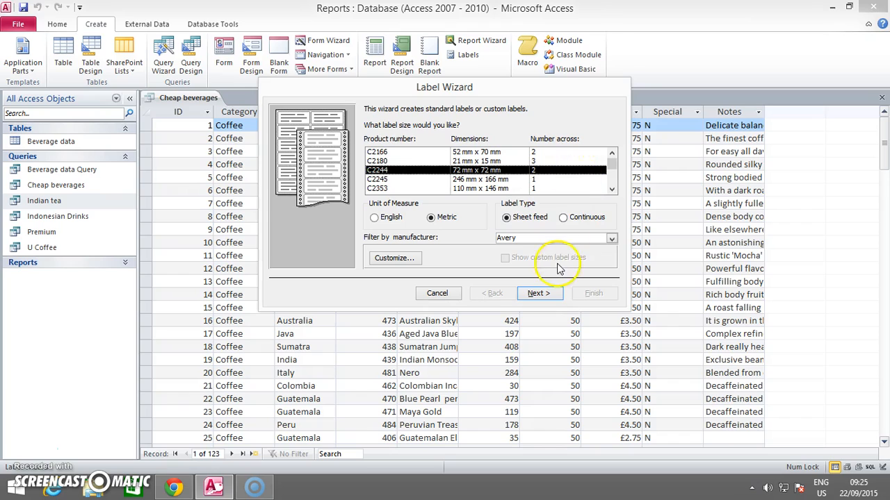
pyautogui.click(539, 293)
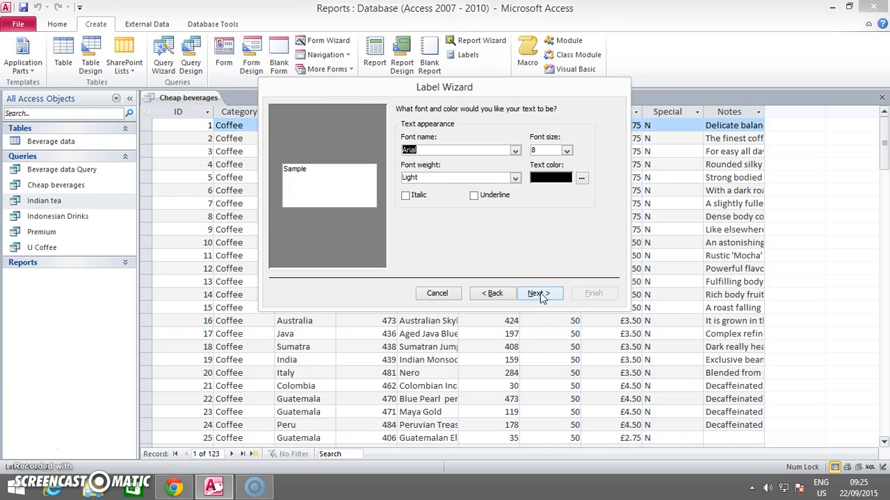
pyautogui.moveTo(486, 216)
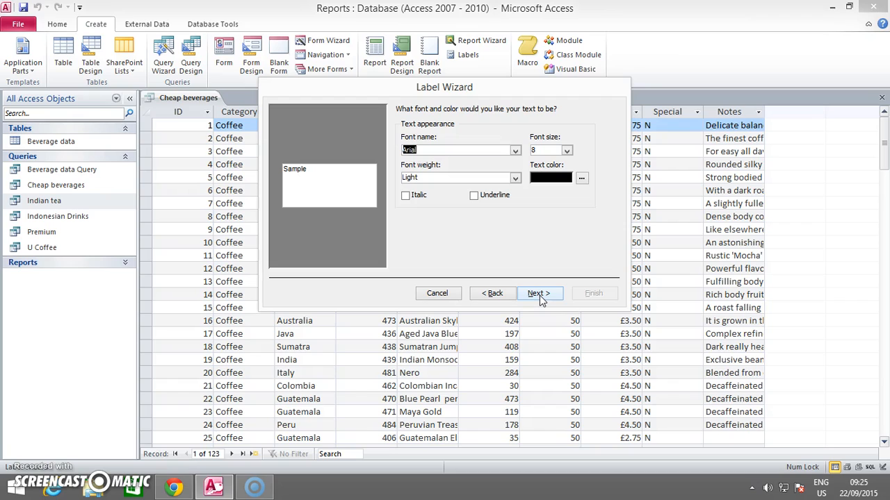
# - Keep the default text style and type the 'Cheap beverages' heading on the prototype
pyautogui.click(540, 293)
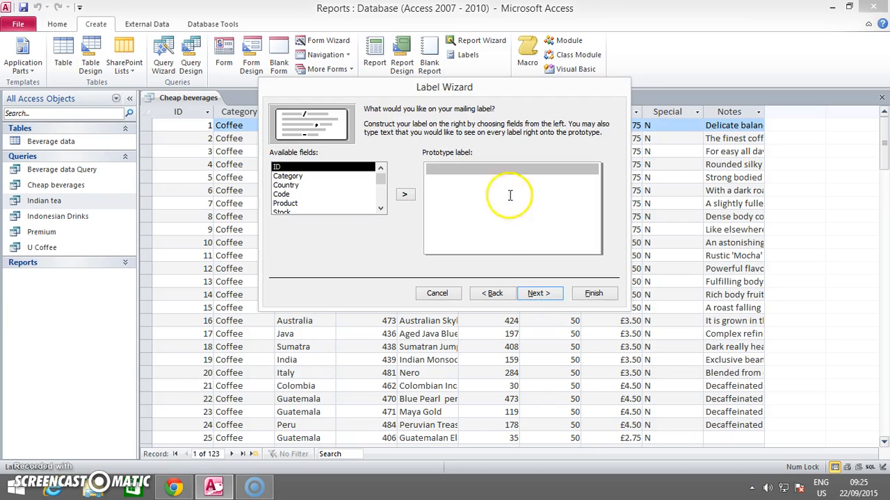
pyautogui.moveTo(482, 171)
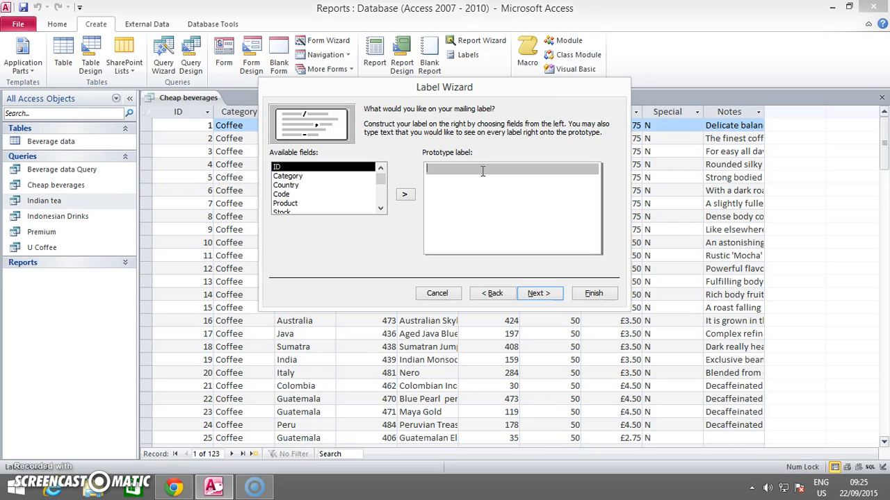
pyautogui.write('Cheap')
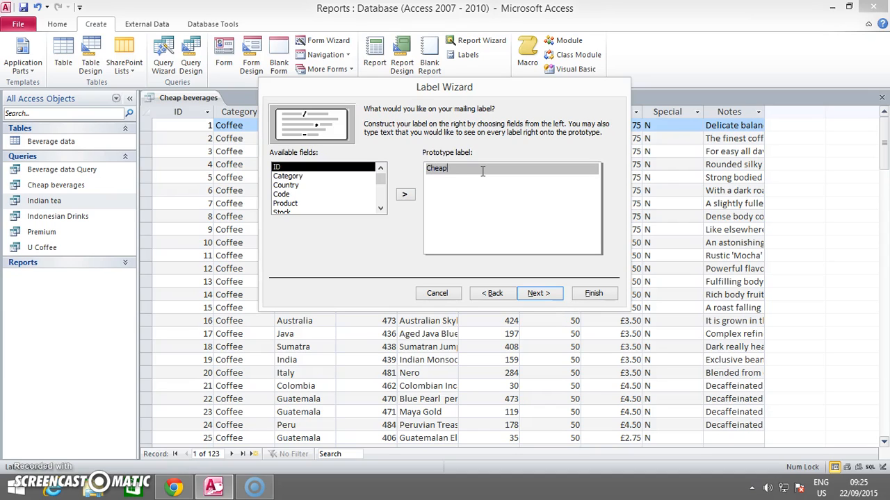
pyautogui.write('beverag')
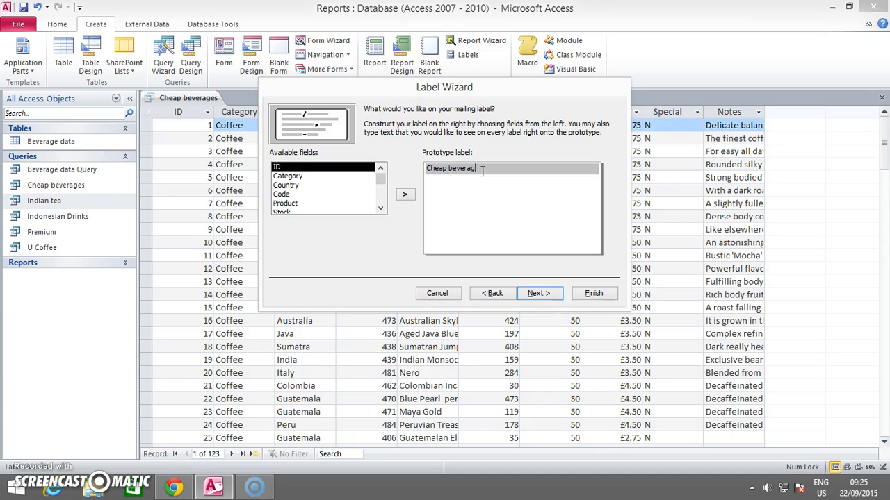
pyautogui.write('s')
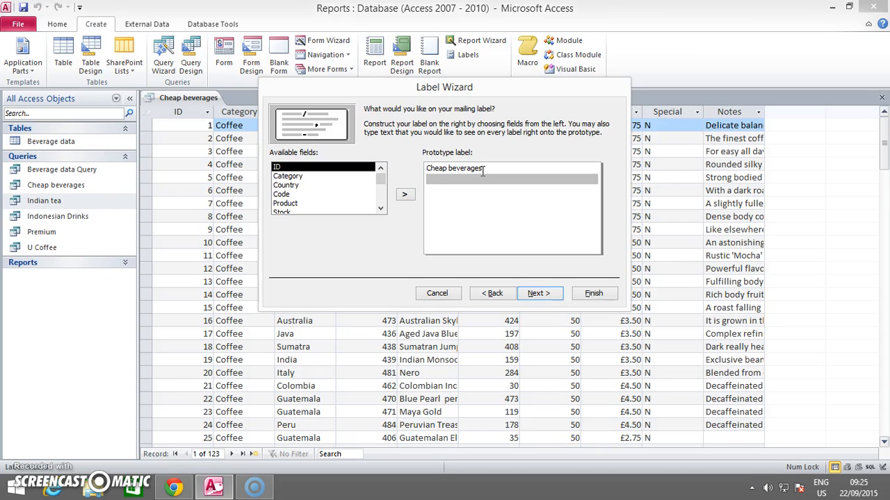
# - Add the 'Product:' caption with Code and Price lines, plus the name line 'Shomit'
pyautogui.write('Product')
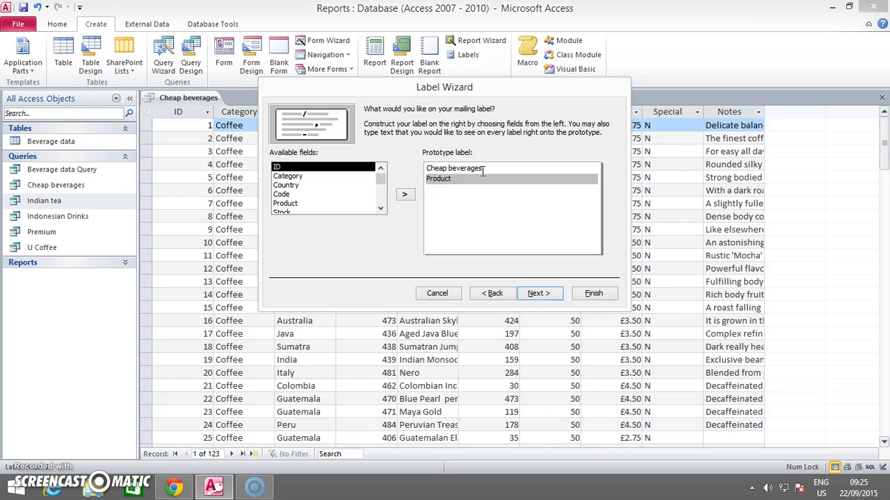
pyautogui.write(': {Product')
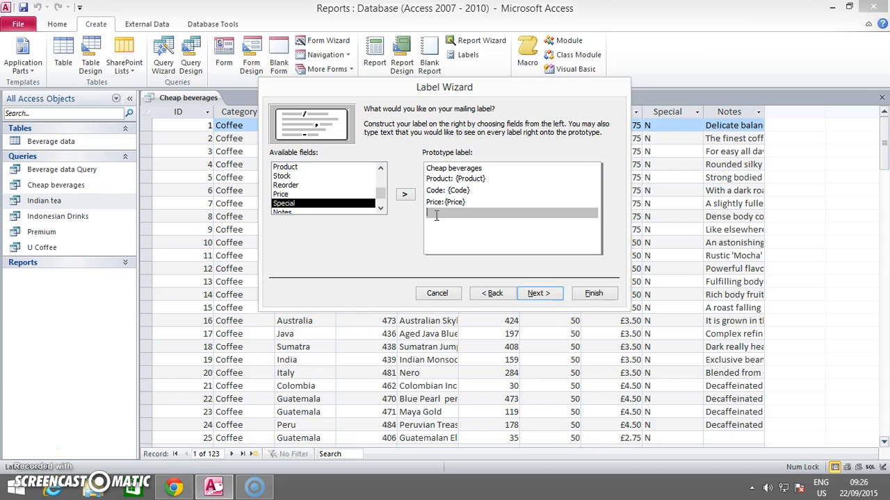
pyautogui.write('S')
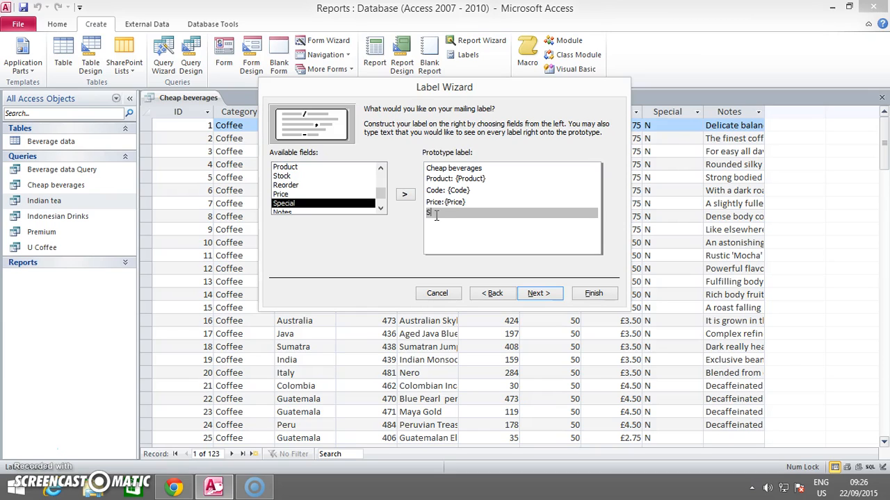
pyautogui.write('homit Jignil')
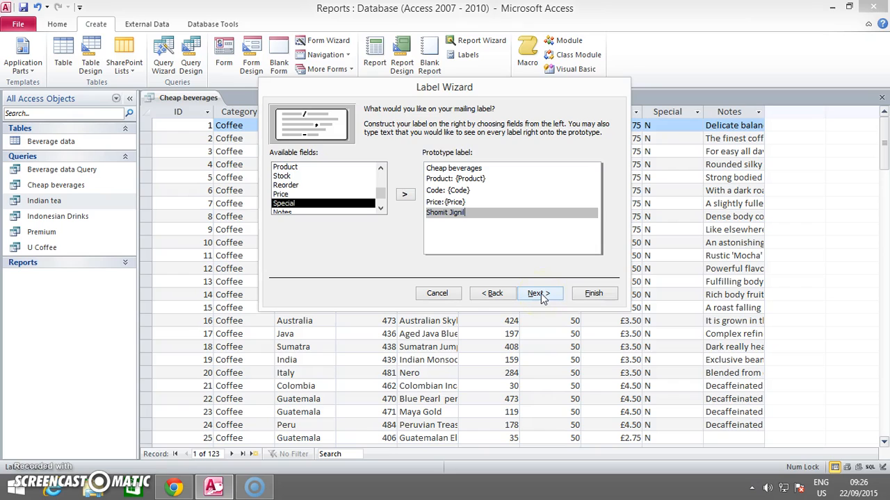
# - Sort labels by Price and finish, opening Labels Cheap beverages1 for design changes
pyautogui.click(538, 293)
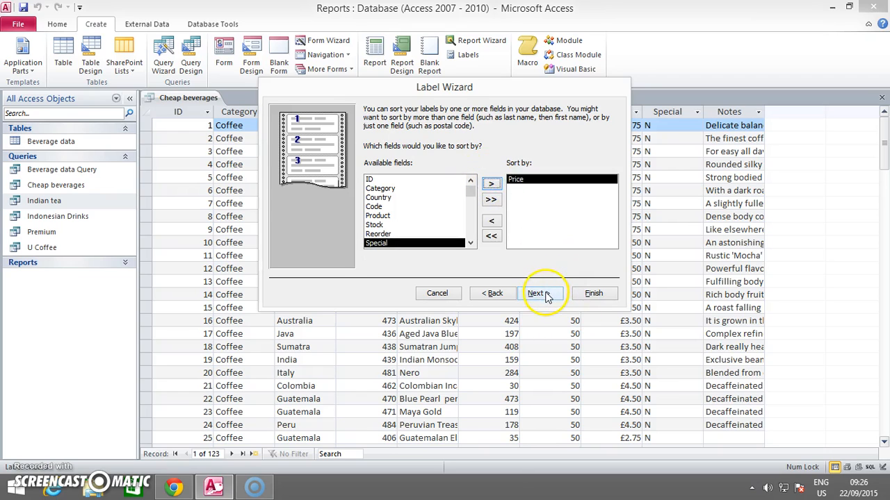
pyautogui.click(539, 292)
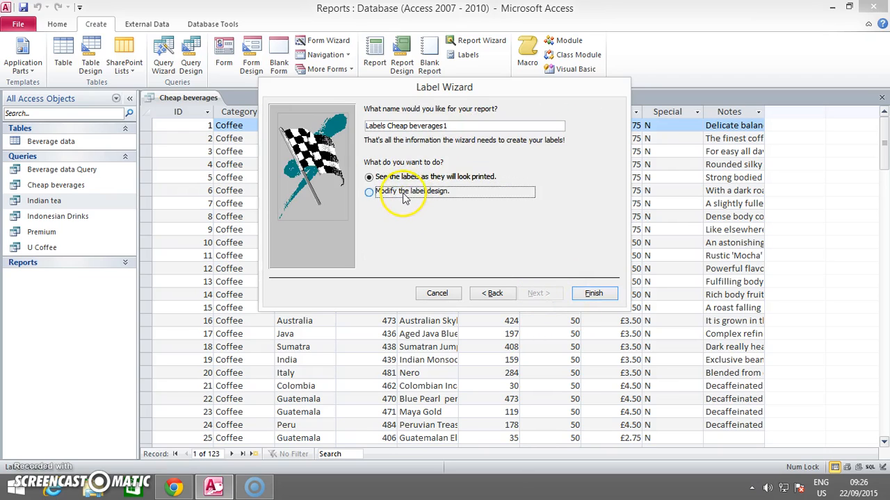
pyautogui.click(369, 191)
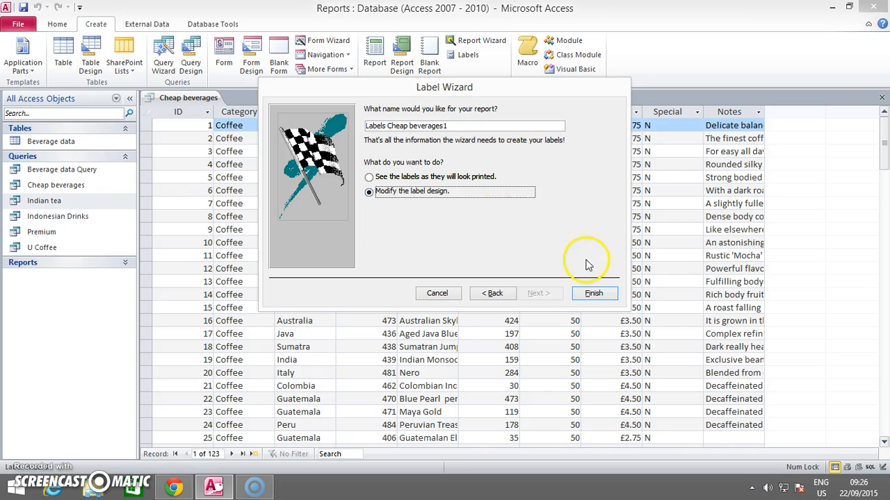
pyautogui.click(594, 293)
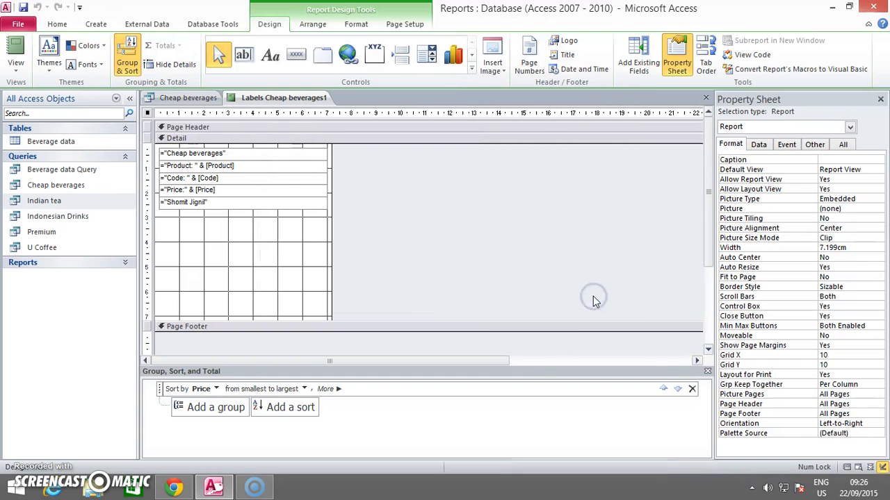
pyautogui.moveTo(354, 243)
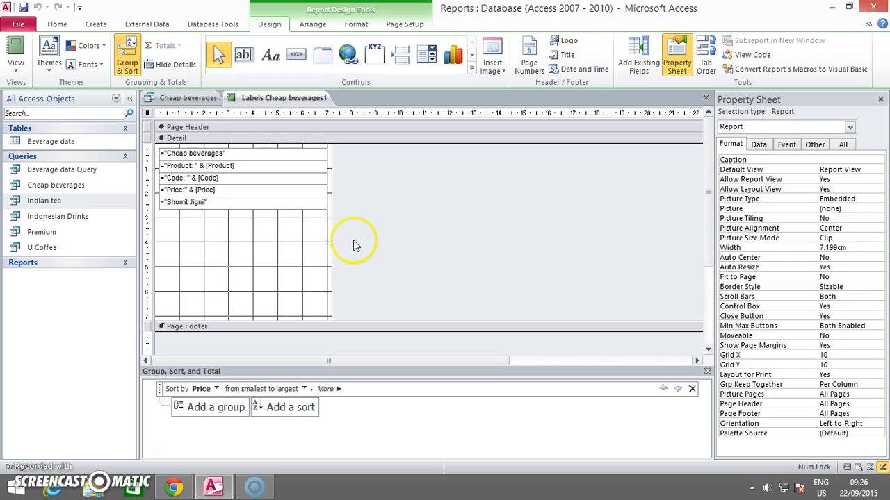
pyautogui.moveTo(236, 344)
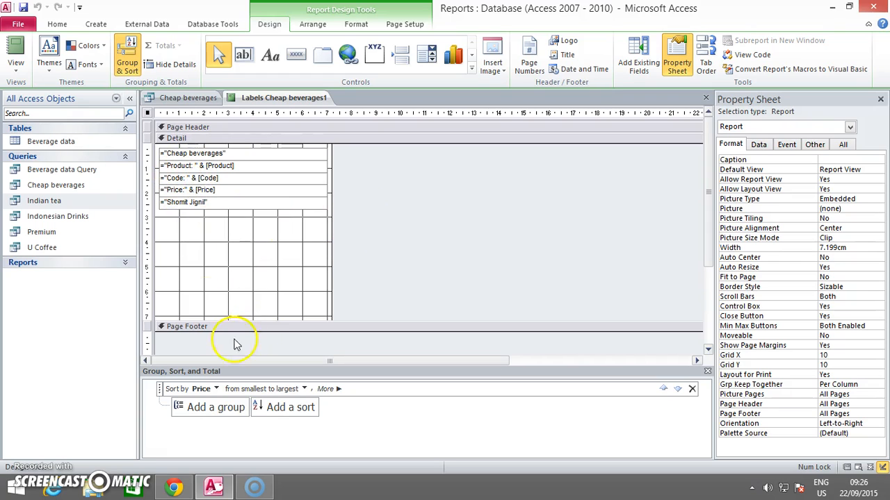
pyautogui.moveTo(278, 375)
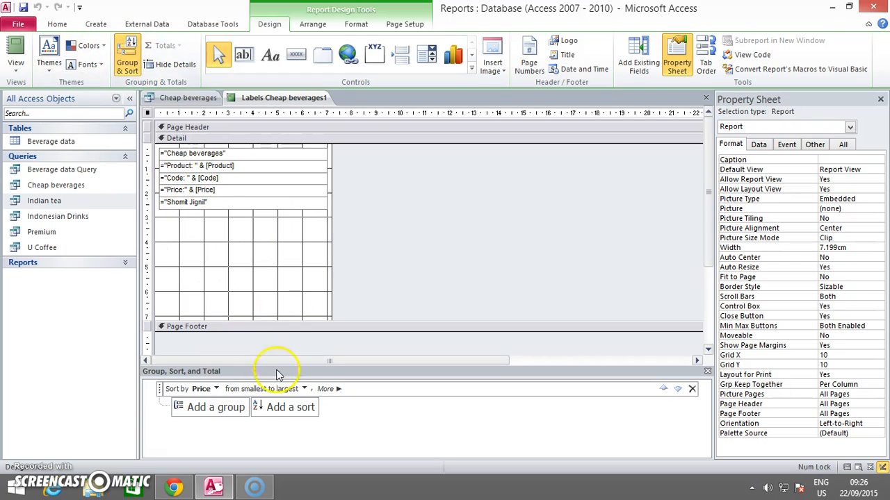
# - Add a Product grouping level ordered with Z on top
pyautogui.click(215, 407)
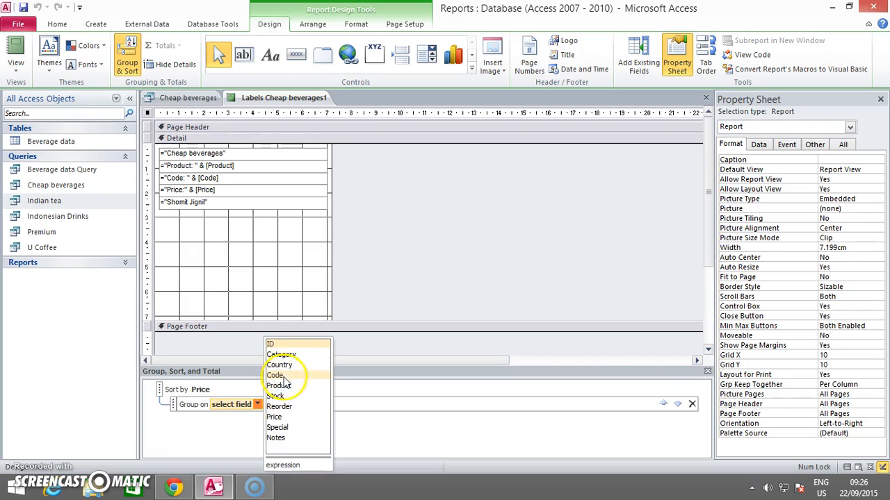
pyautogui.click(278, 385)
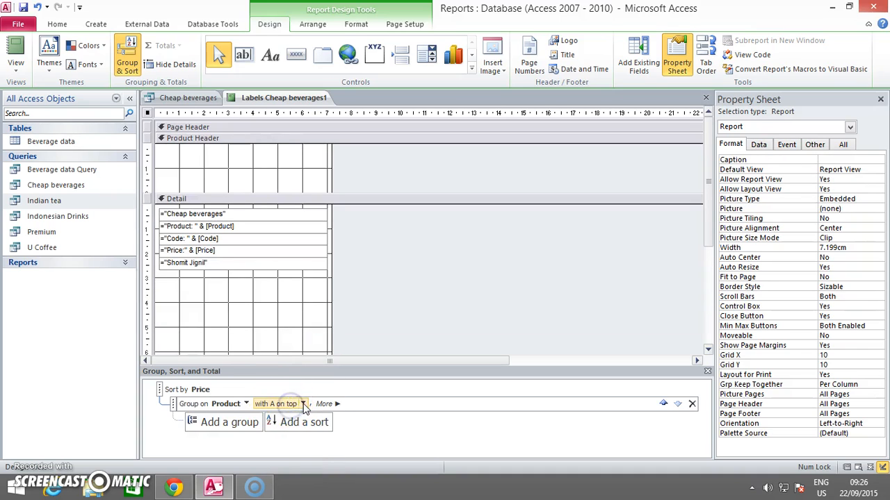
pyautogui.click(276, 404)
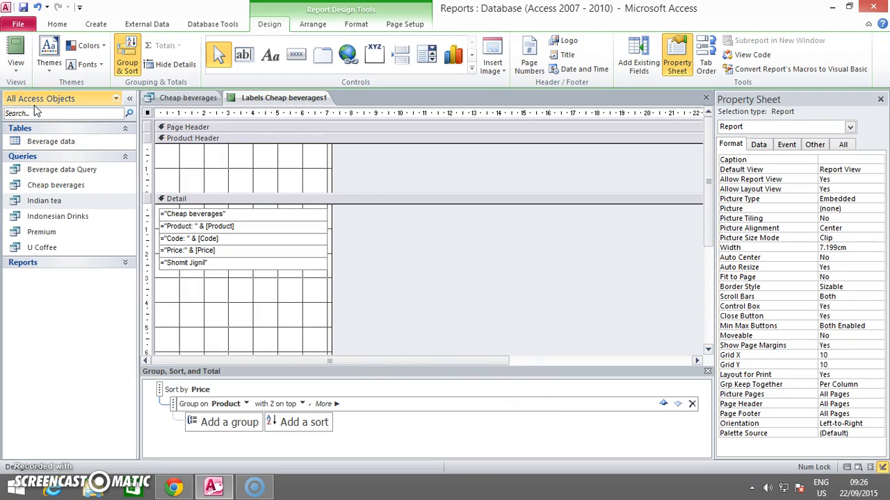
pyautogui.click(16, 52)
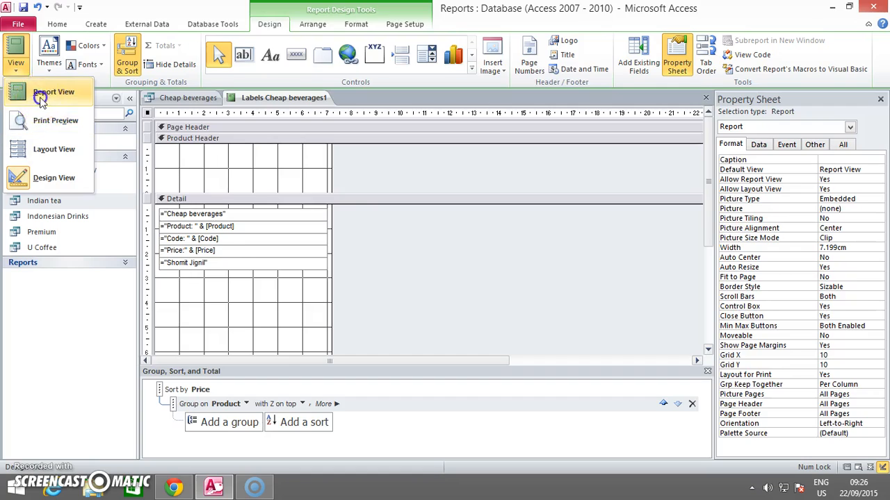
# - Preview the Labels Cheap beverages1 report and scroll through the Product-grouped labels
pyautogui.click(54, 92)
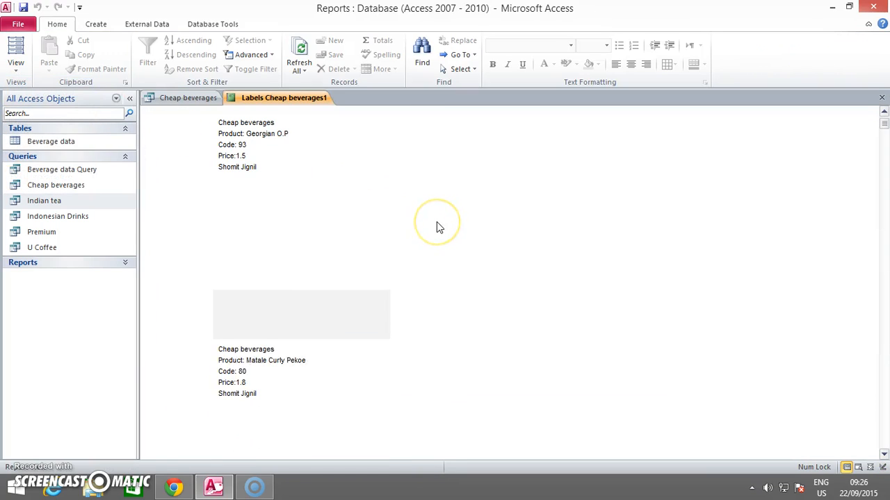
pyautogui.scroll(-3)
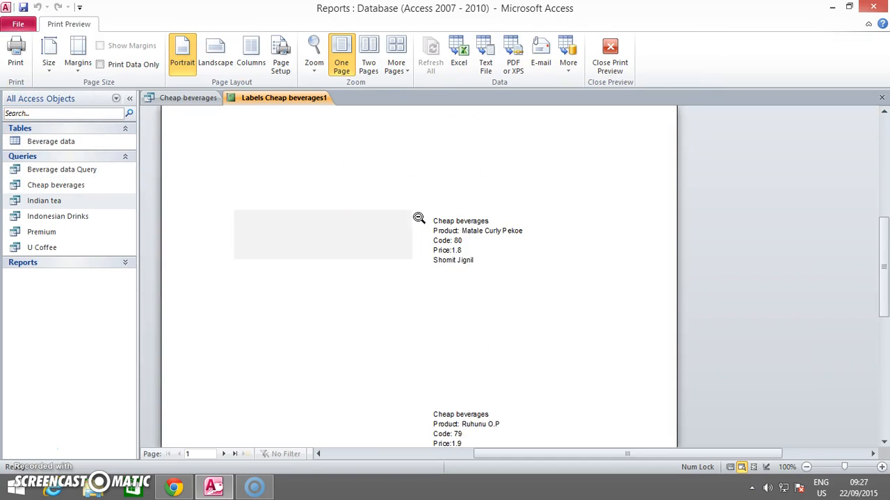
pyautogui.scroll(-3)
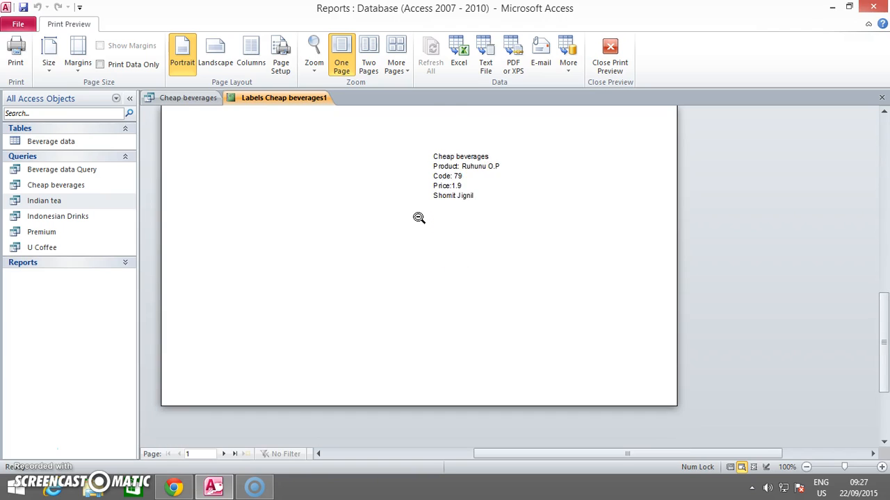
pyautogui.scroll(-3)
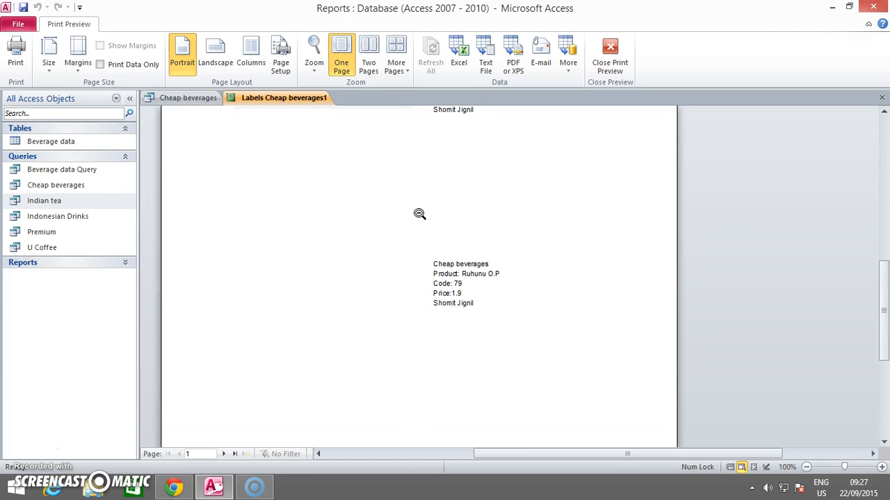